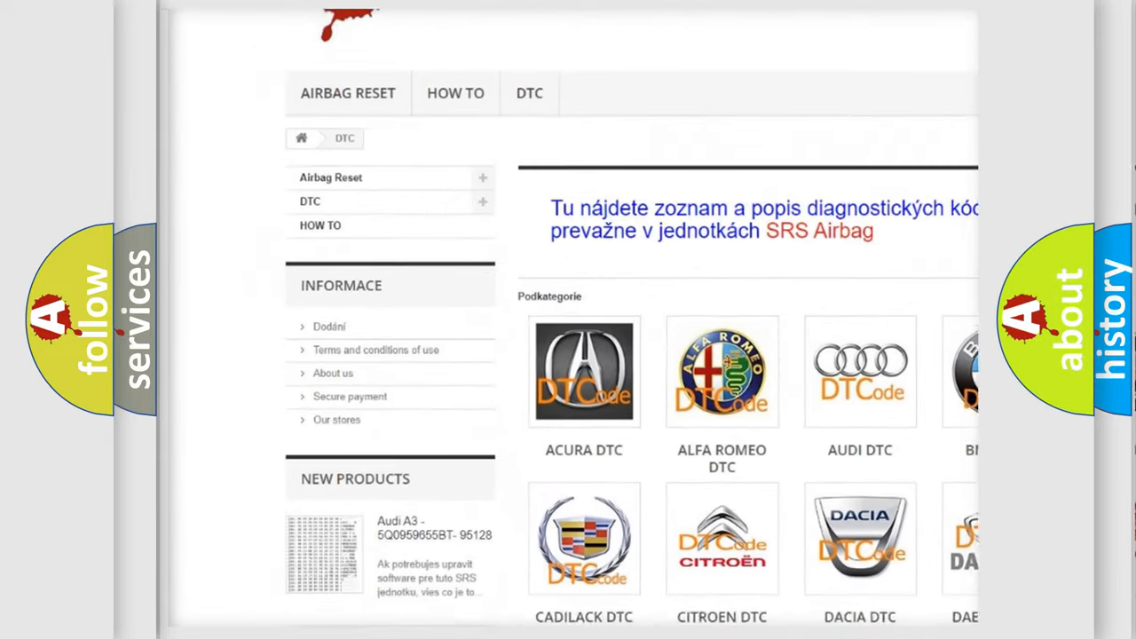
scroll(down, 3)
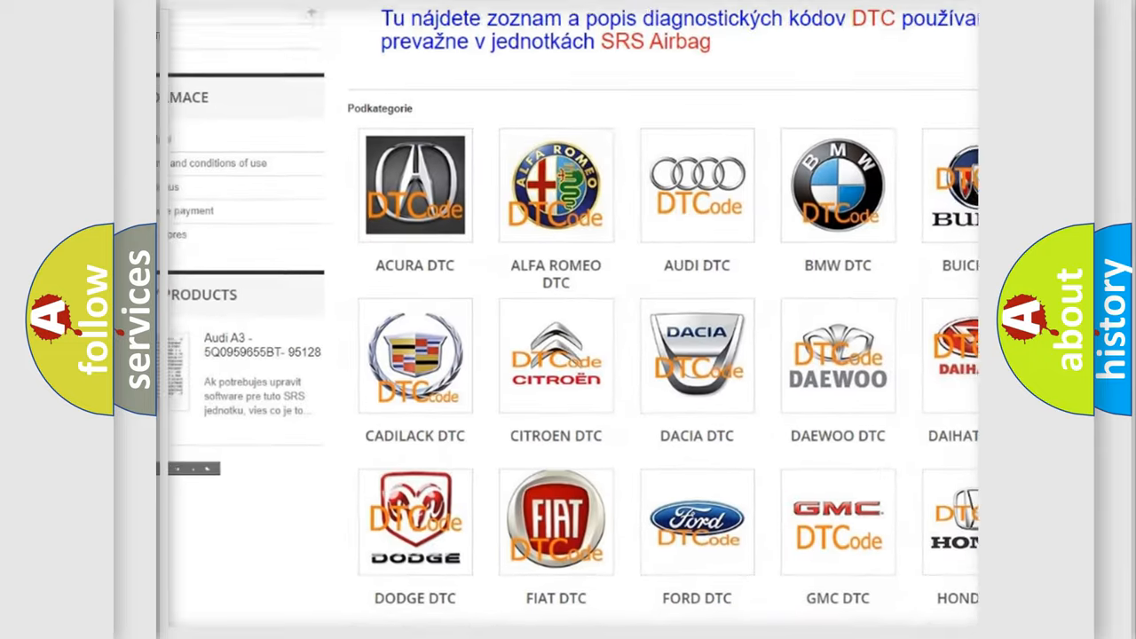
scroll(down, 3)
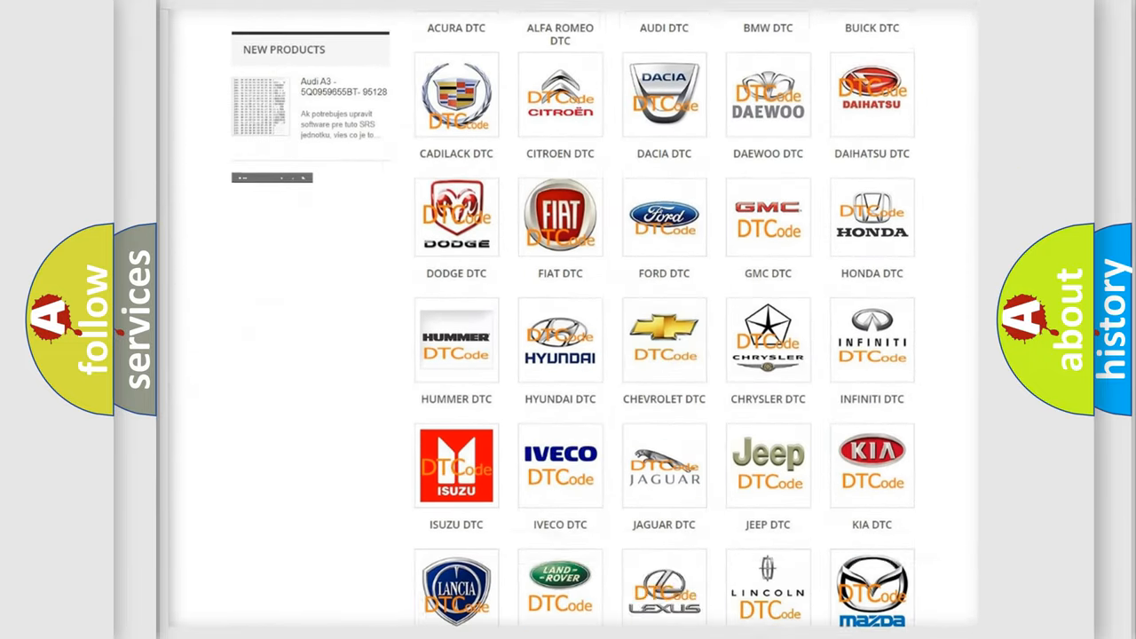
scroll(down, 3)
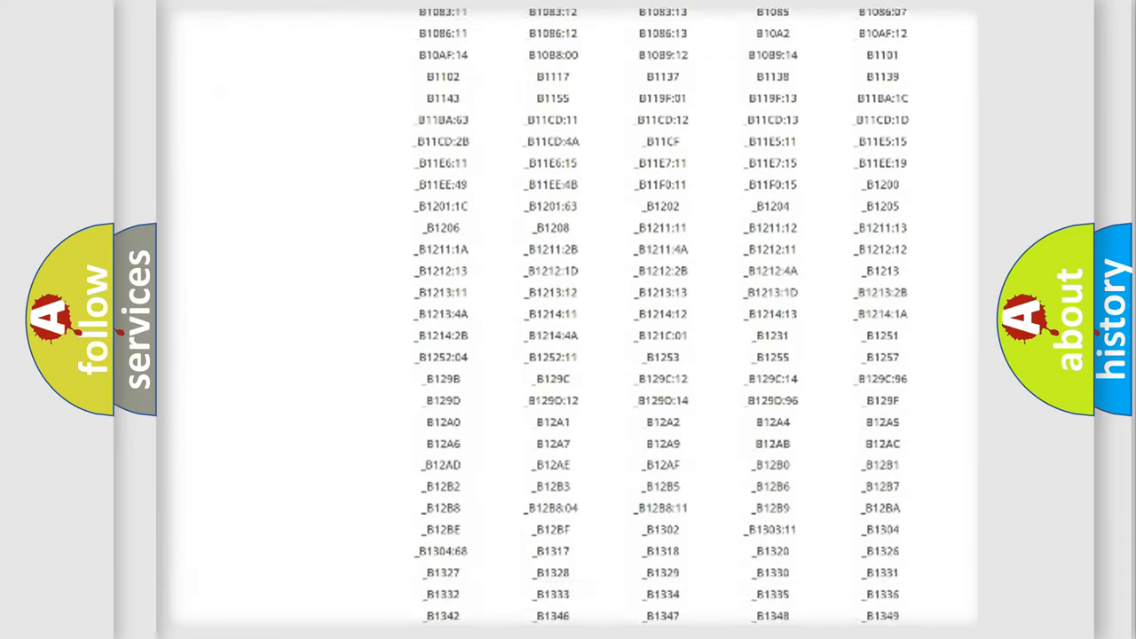
scroll(down, 3)
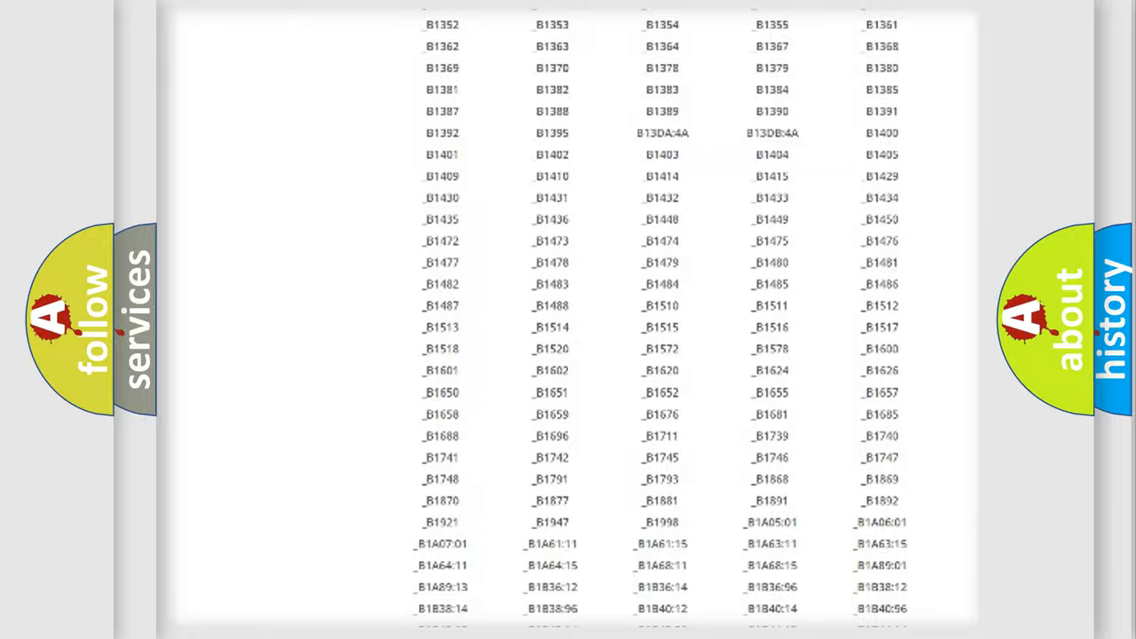